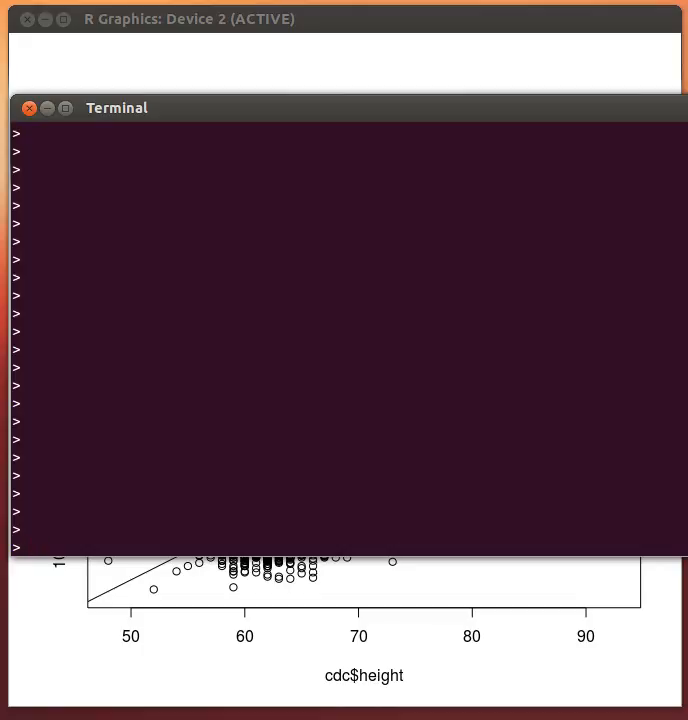
Step: Run ls() to list workspace objects, showing only the cdc data set
text(ls())
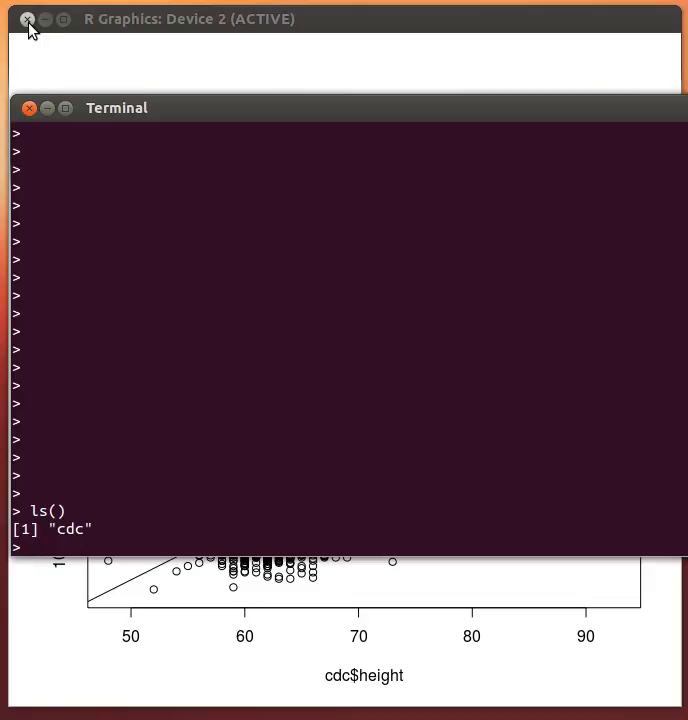
Step: Close the old plot window and display the first six rows with head(cdc)
click(28, 19)
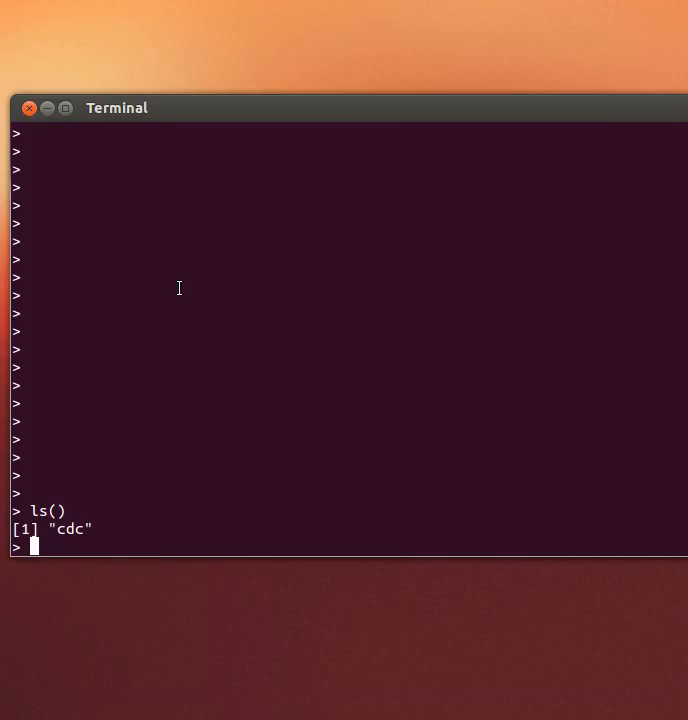
text(hea)
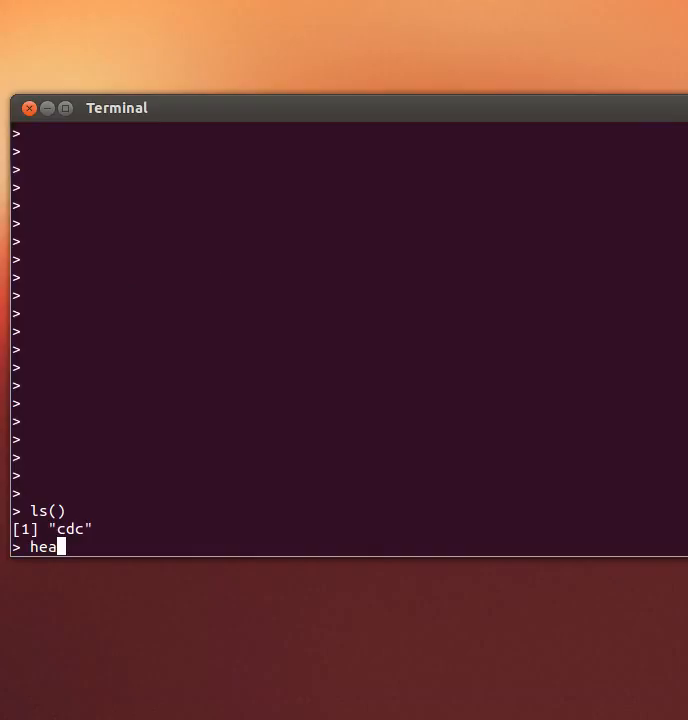
text(d)
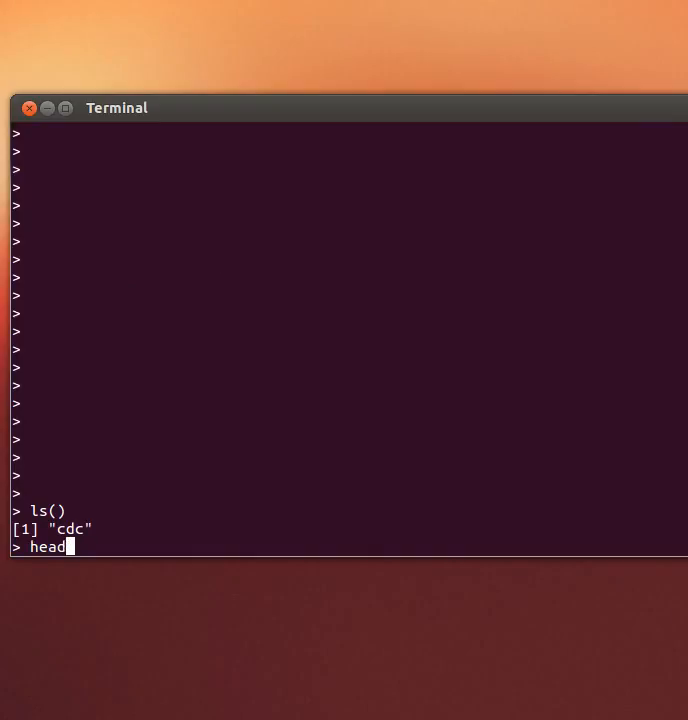
text((cdc)
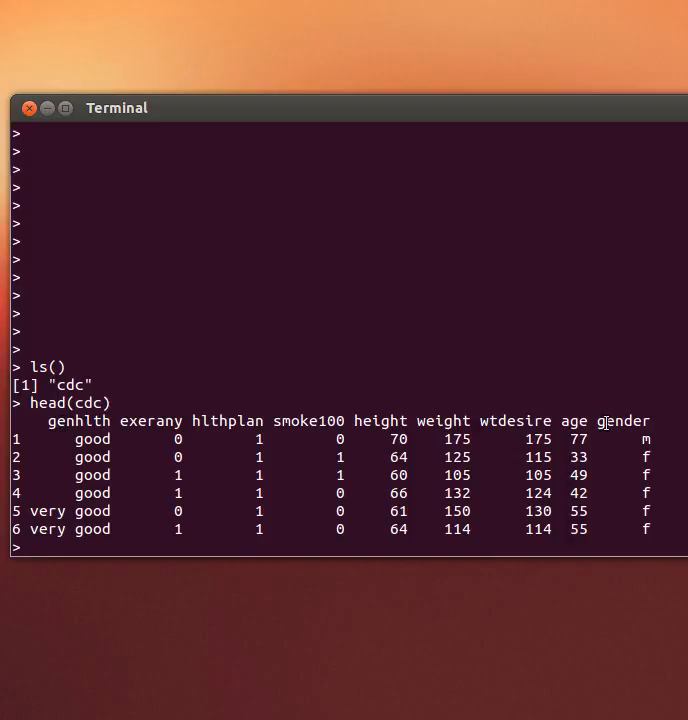
mouse_move(181, 339)
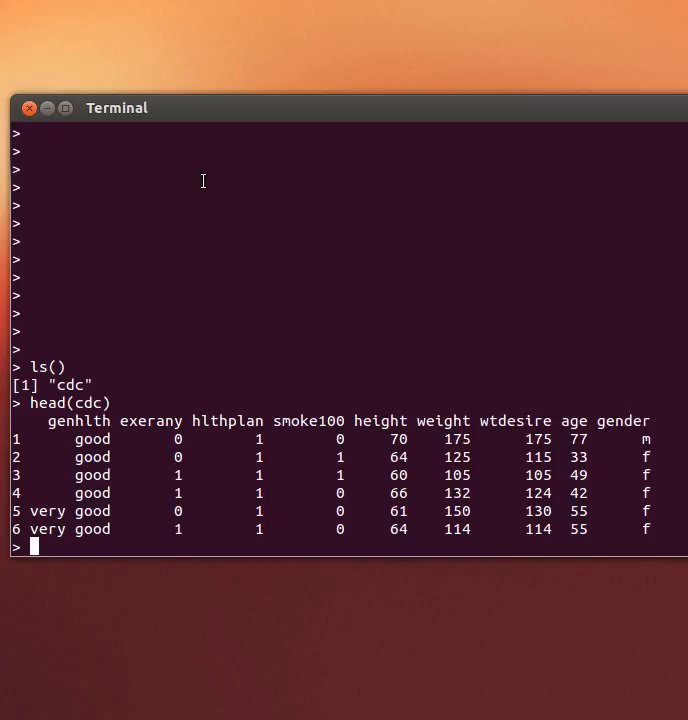
Step: Enter length(cdc$smoke100) to count the smoke100 entries
text(length()
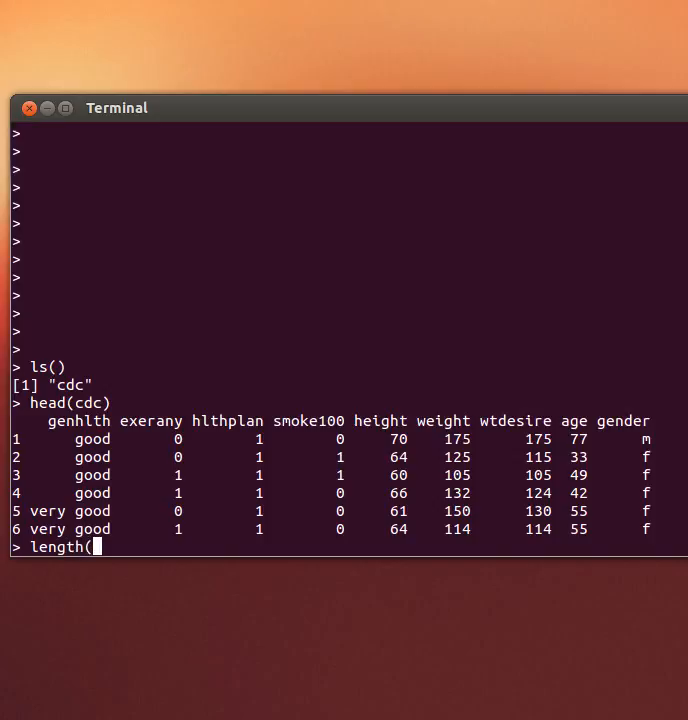
text(h)
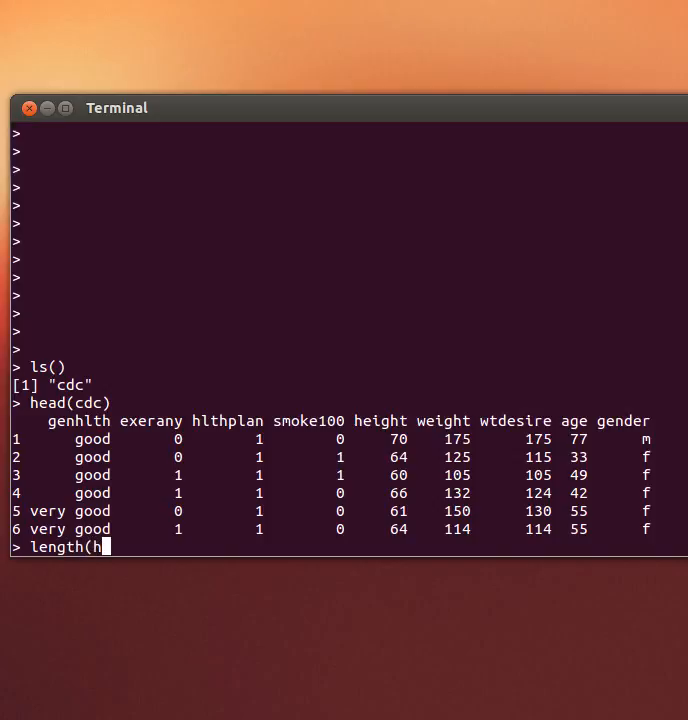
text(smo)
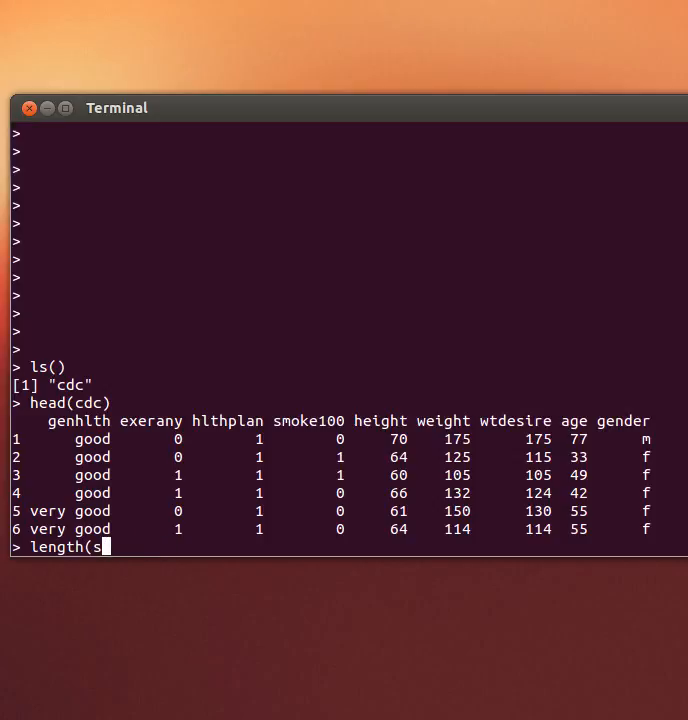
text(cdc$)
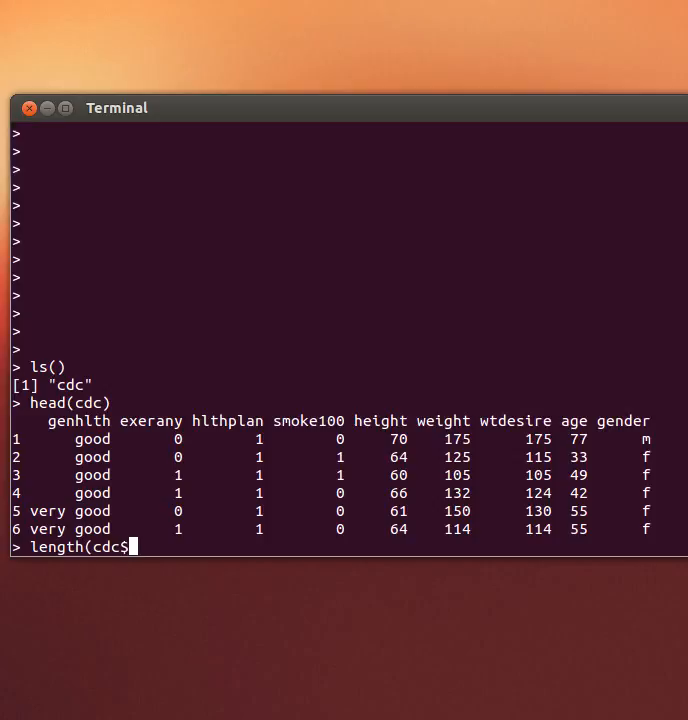
text(smoke)
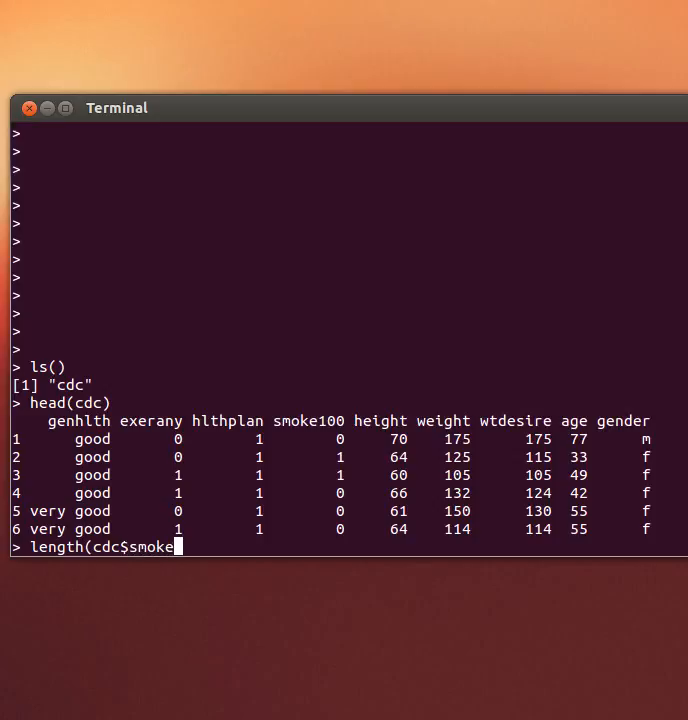
text(100))
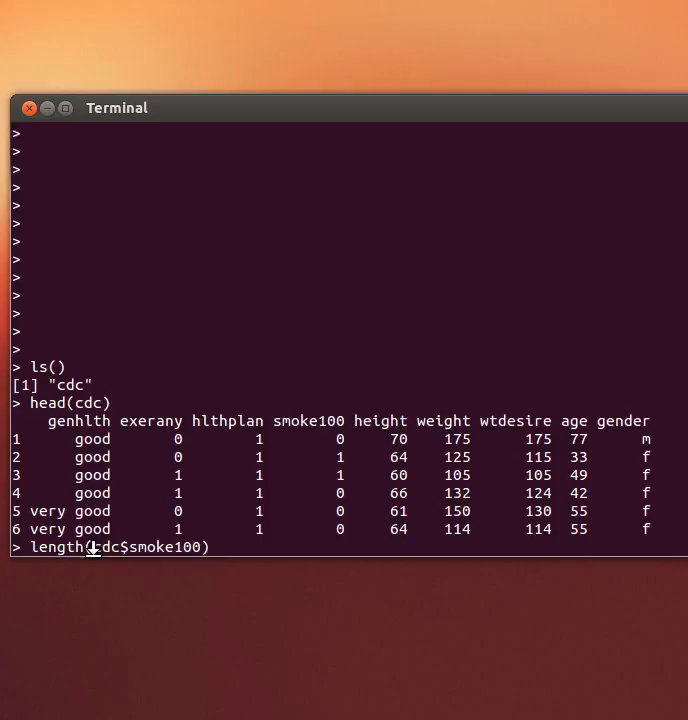
mouse_move(306, 621)
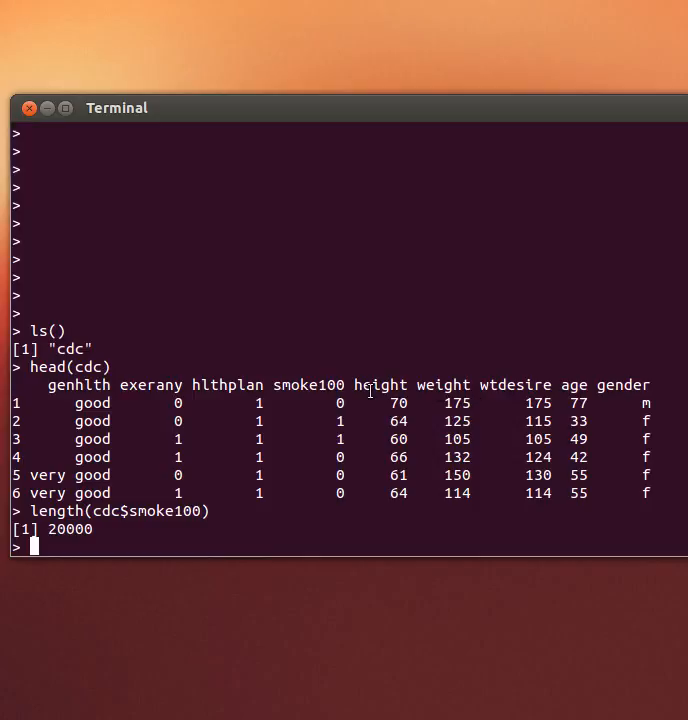
mouse_move(373, 388)
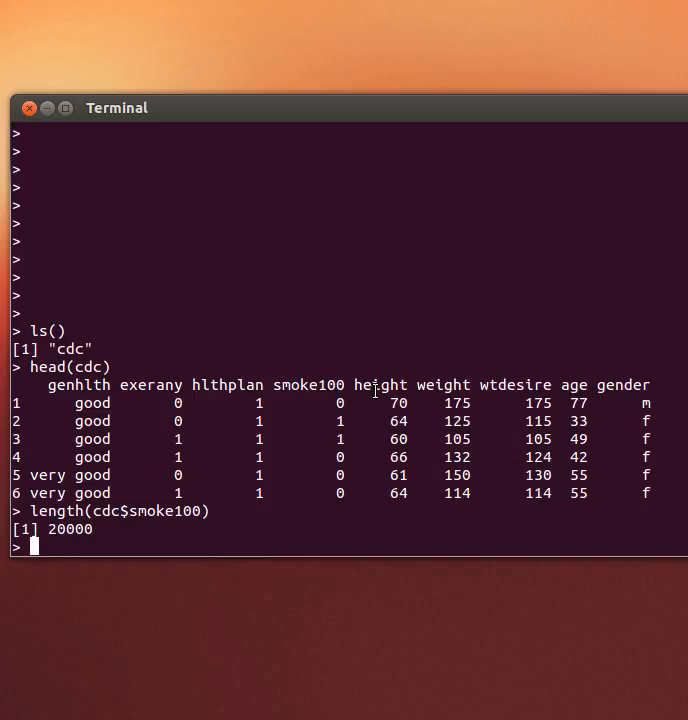
Step: Enter plot(cdc$height,cdc$weight) to draw the height-versus-weight scatter plot
text(plot)
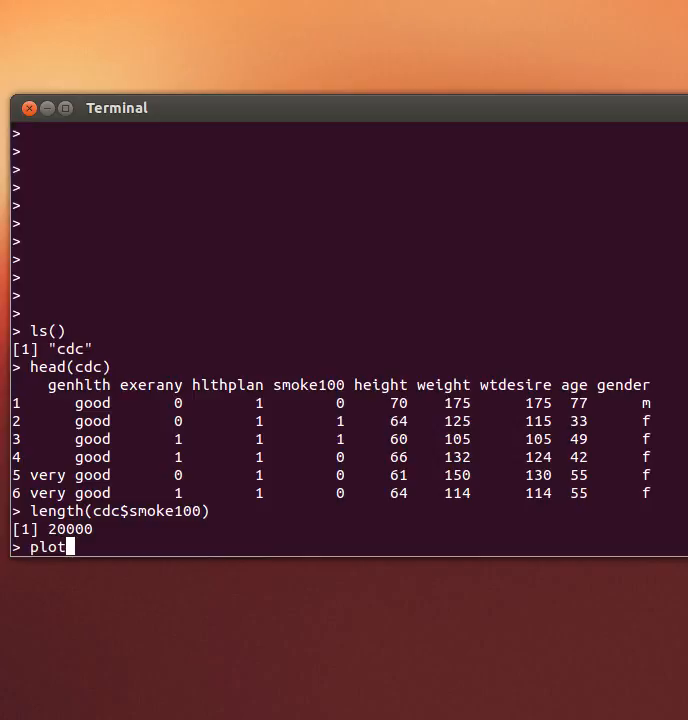
text((cdc)
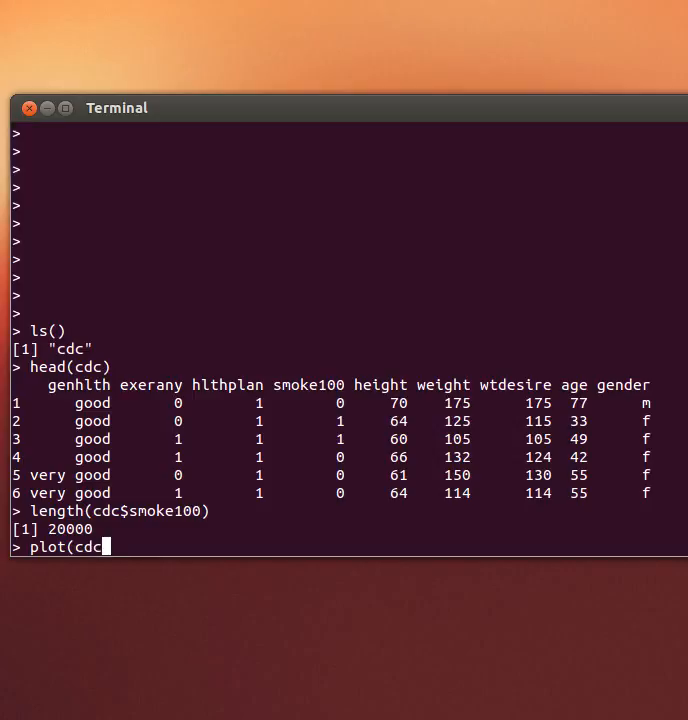
text($height)
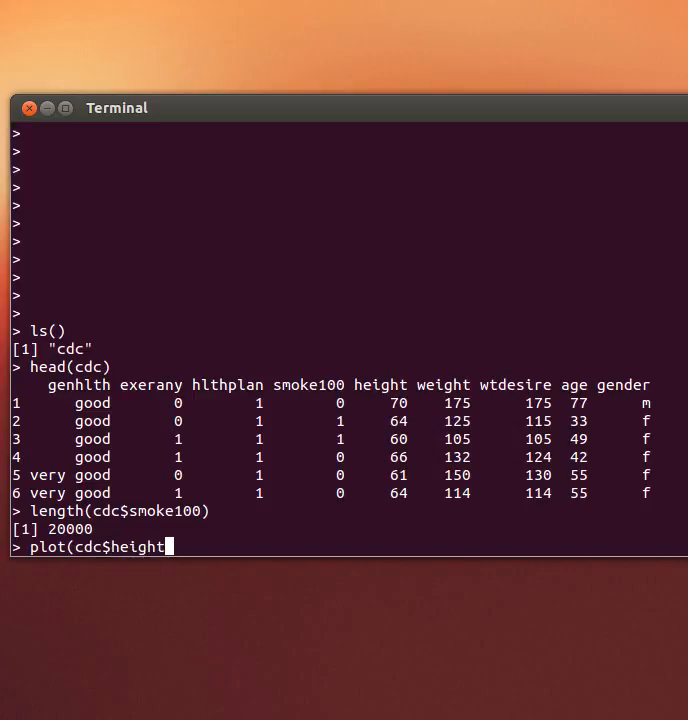
text(,)
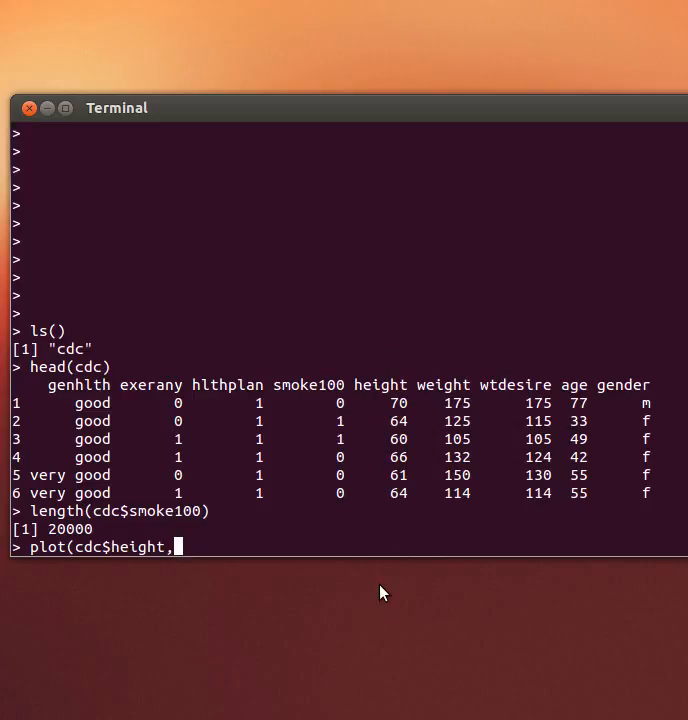
text(cd)
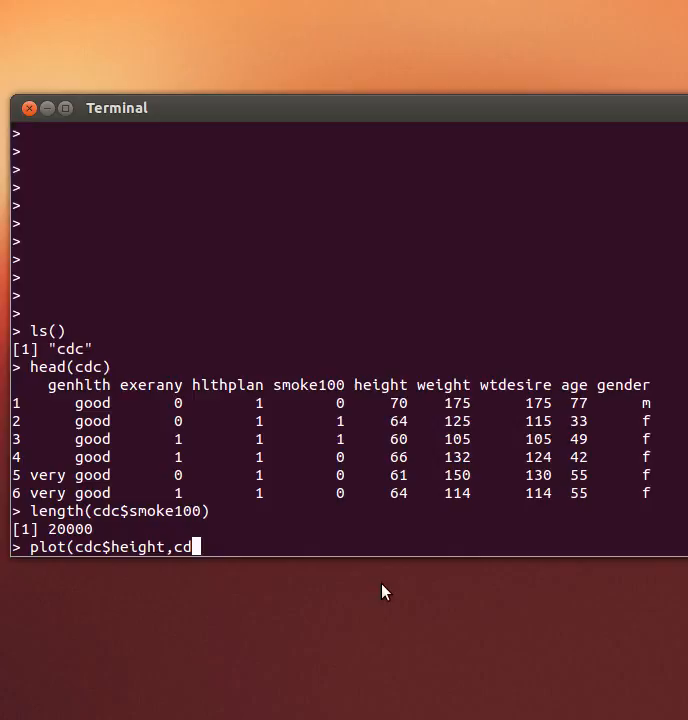
text(c$)
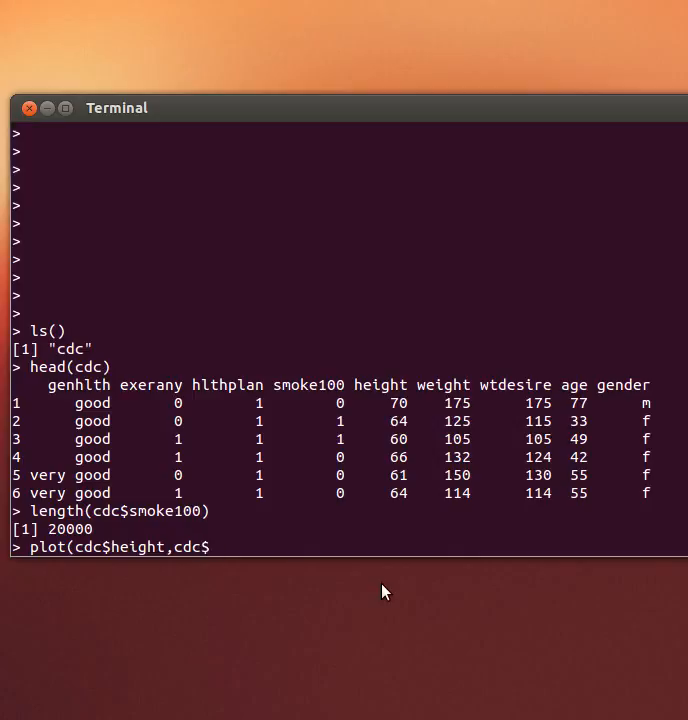
text(wei)
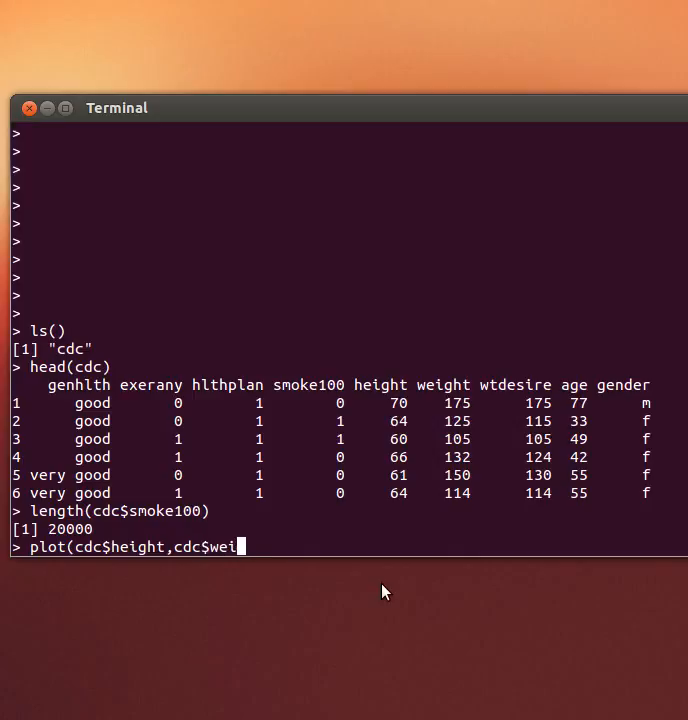
text(ght))
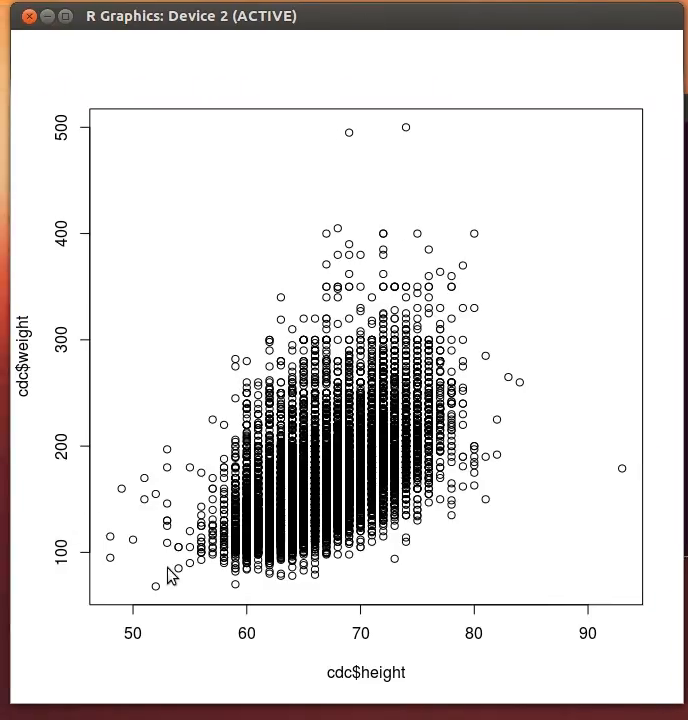
mouse_move(245, 570)
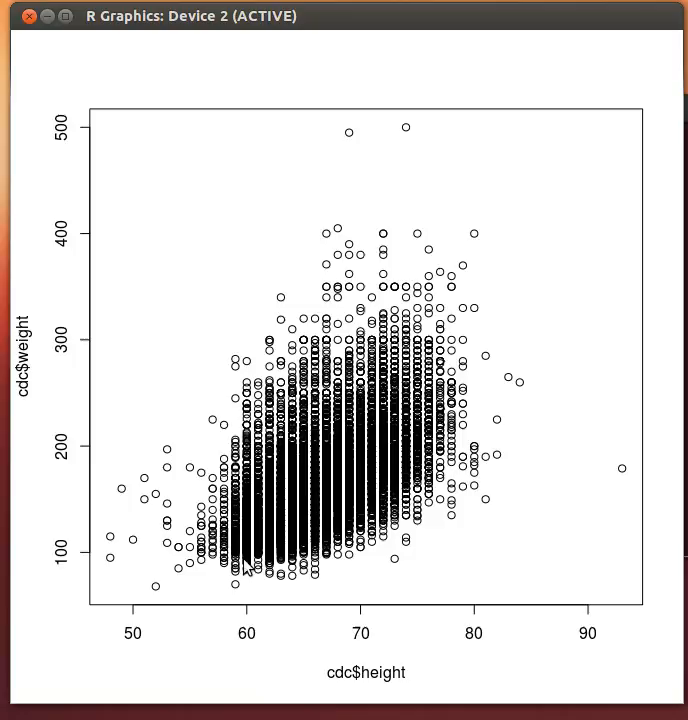
mouse_move(335, 483)
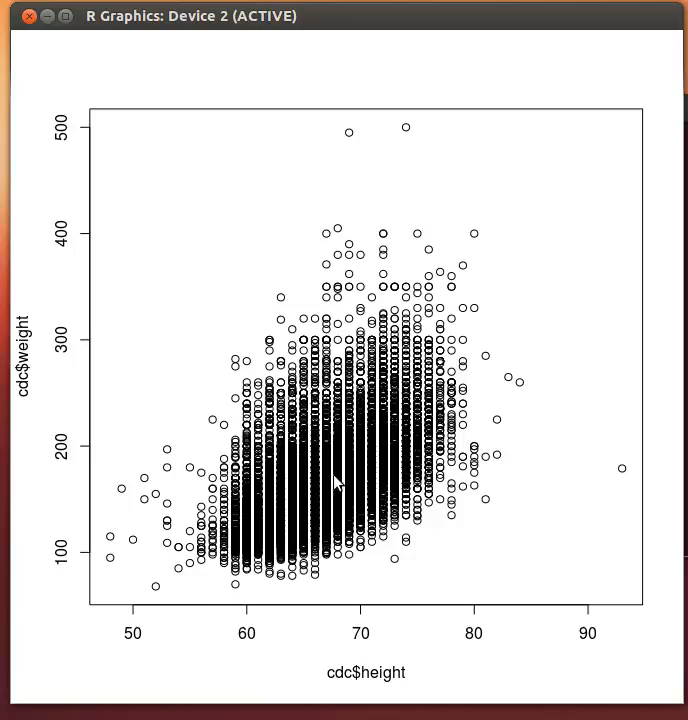
mouse_move(392, 562)
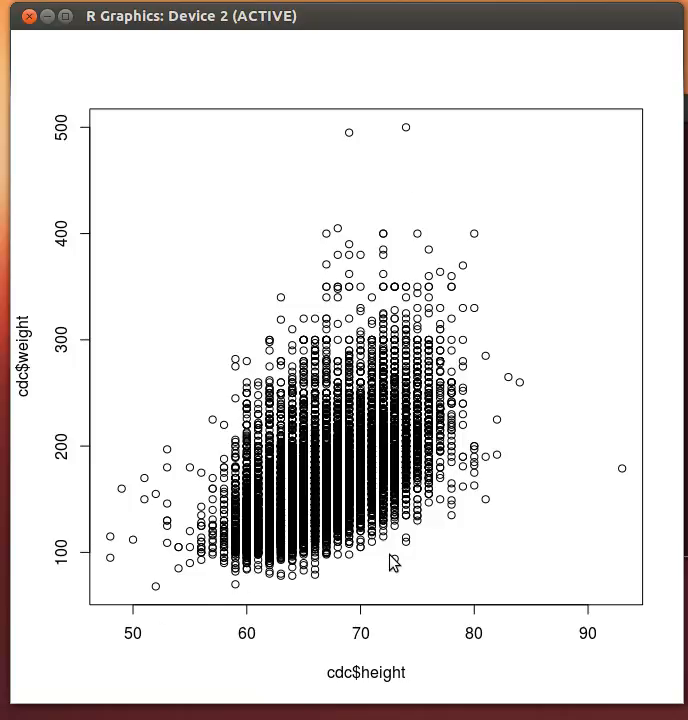
mouse_move(295, 504)
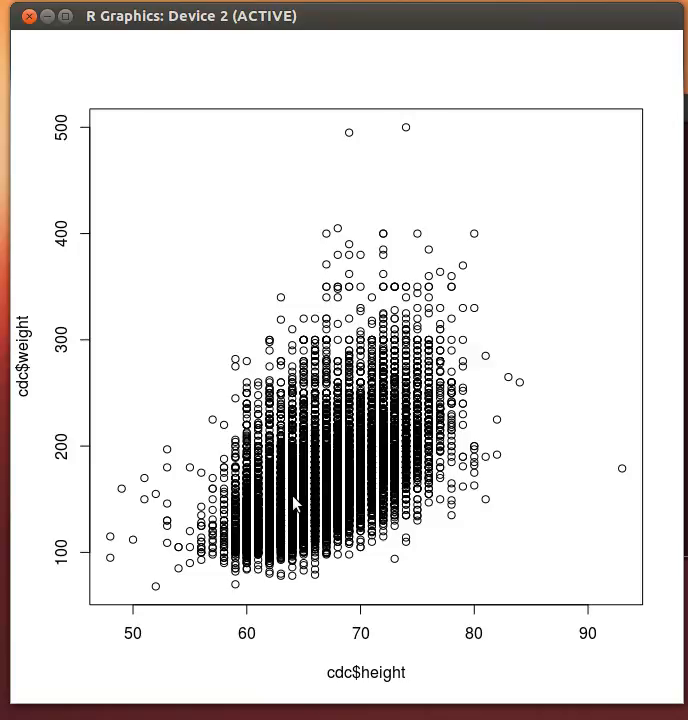
mouse_move(350, 425)
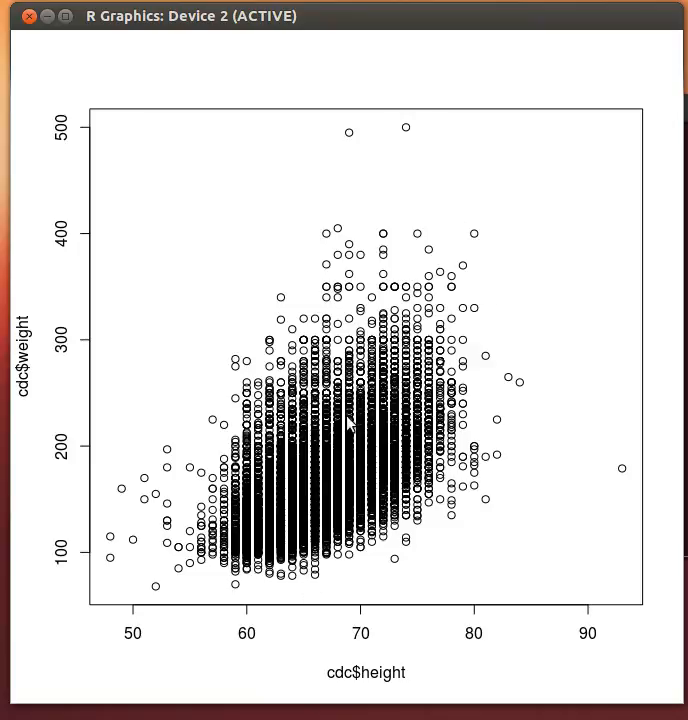
mouse_move(148, 582)
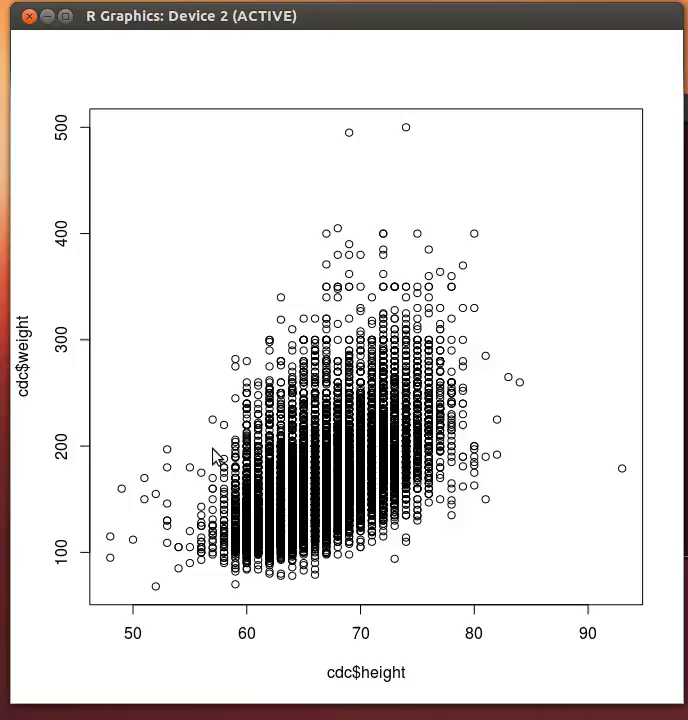
mouse_move(518, 302)
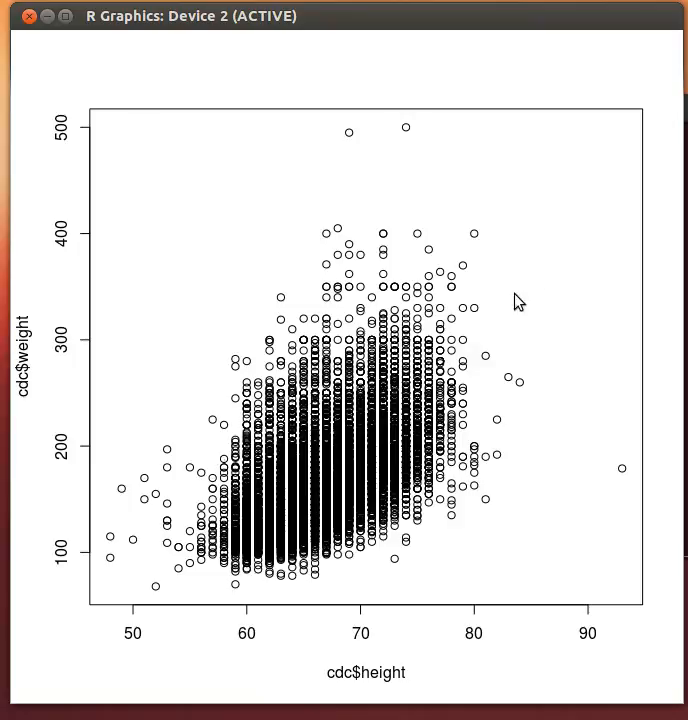
mouse_move(518, 330)
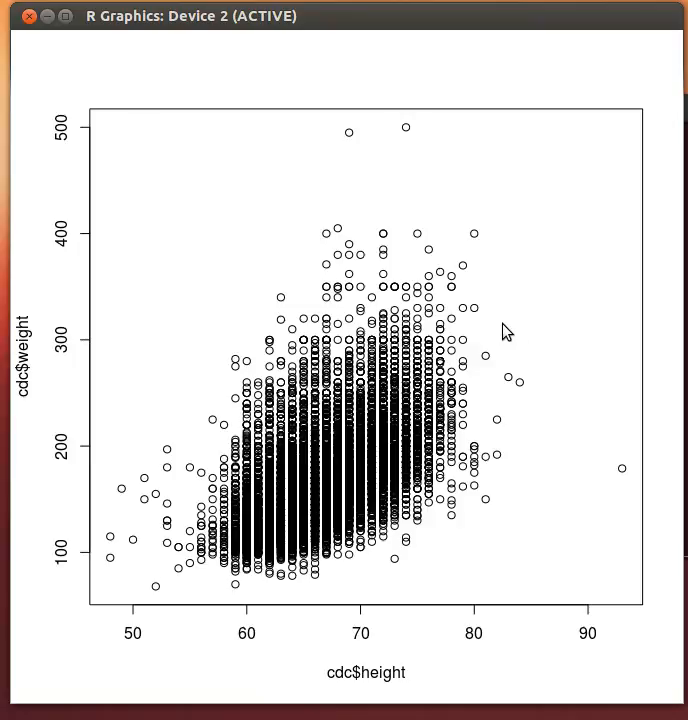
mouse_move(575, 319)
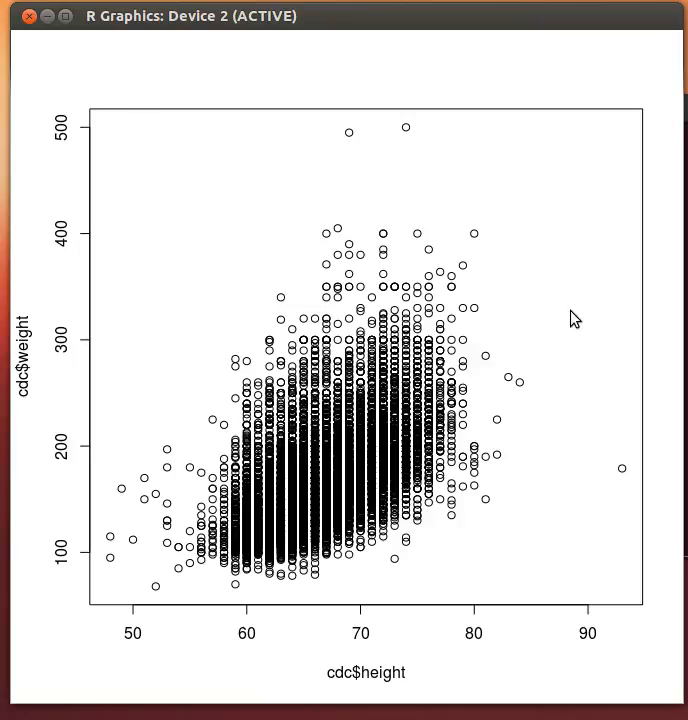
mouse_move(594, 238)
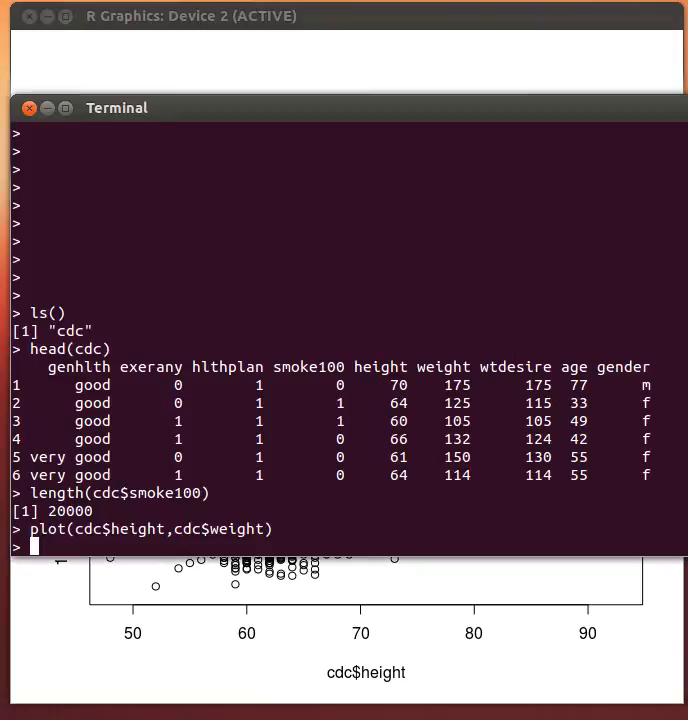
mouse_move(486, 283)
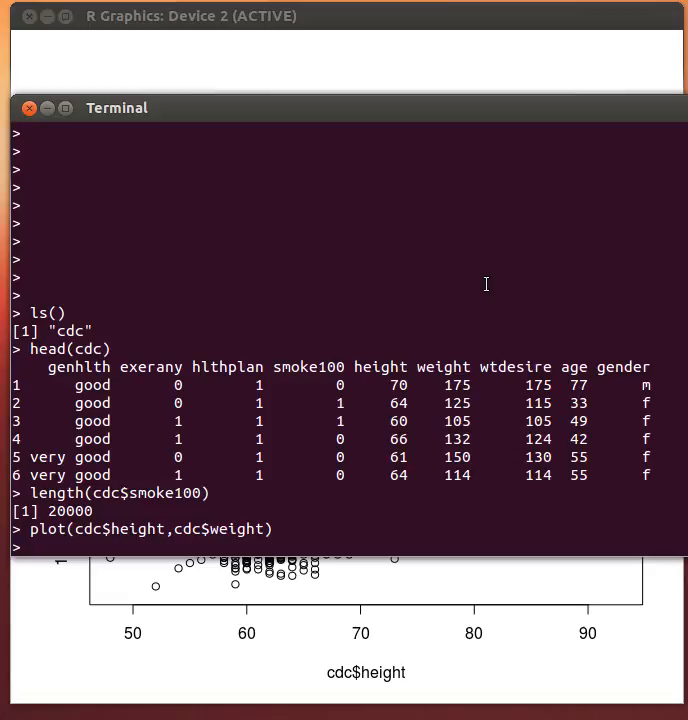
Step: Run lm(cdc$weight~cdc$height), giving intercept -192.742 and slope 5.395
text(lm)
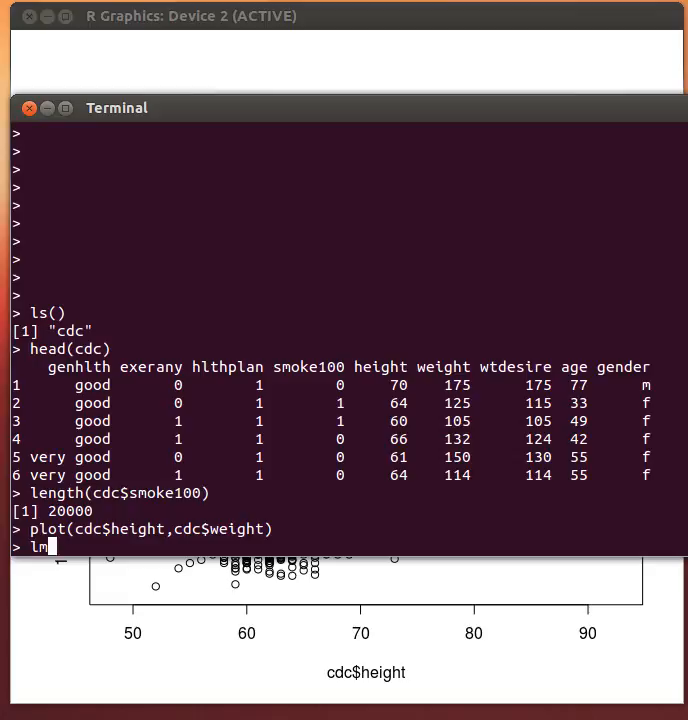
text(()
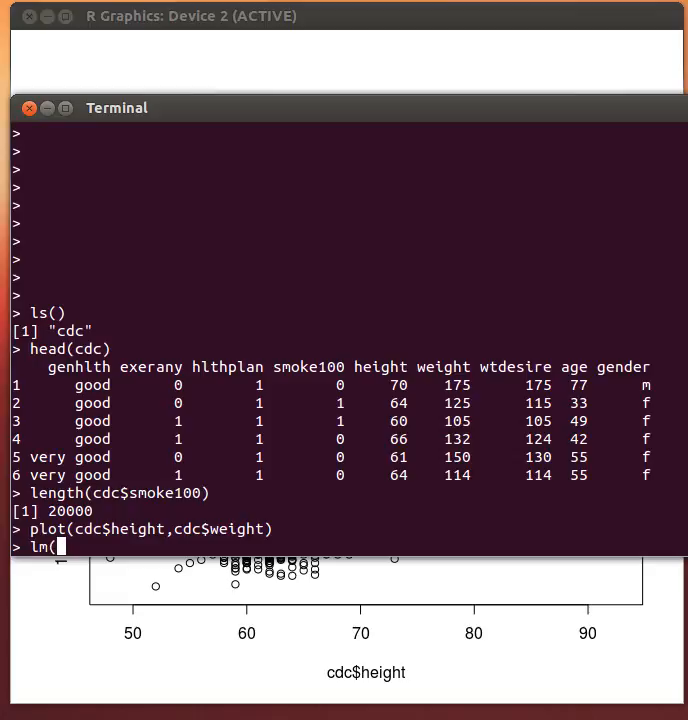
text(cdc)
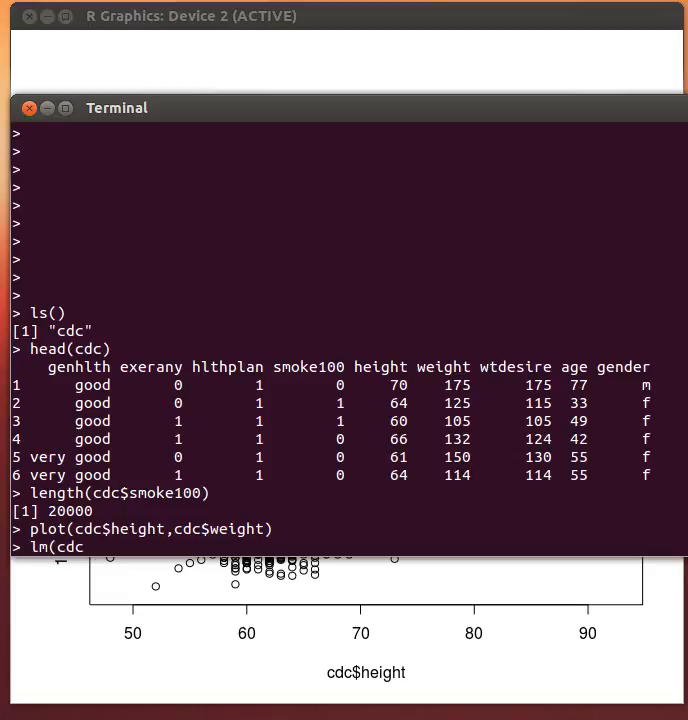
text($weidt)
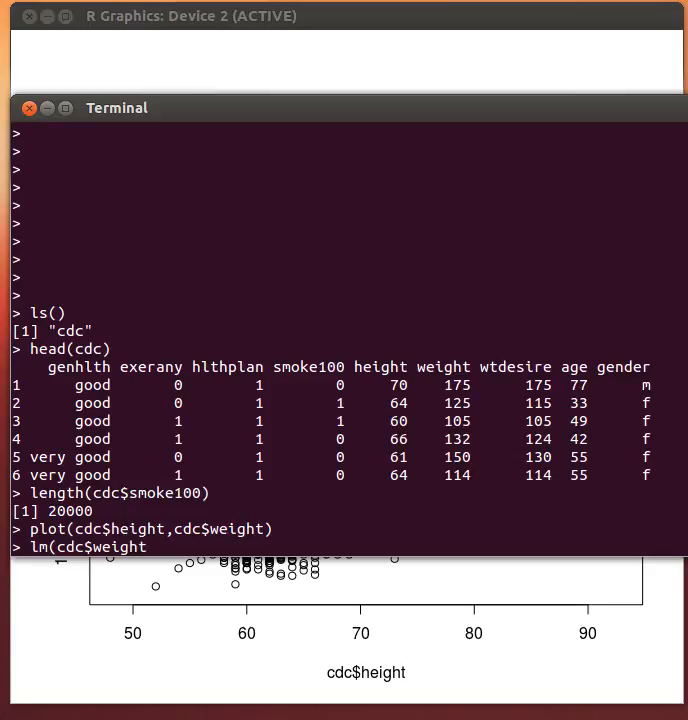
text(~)
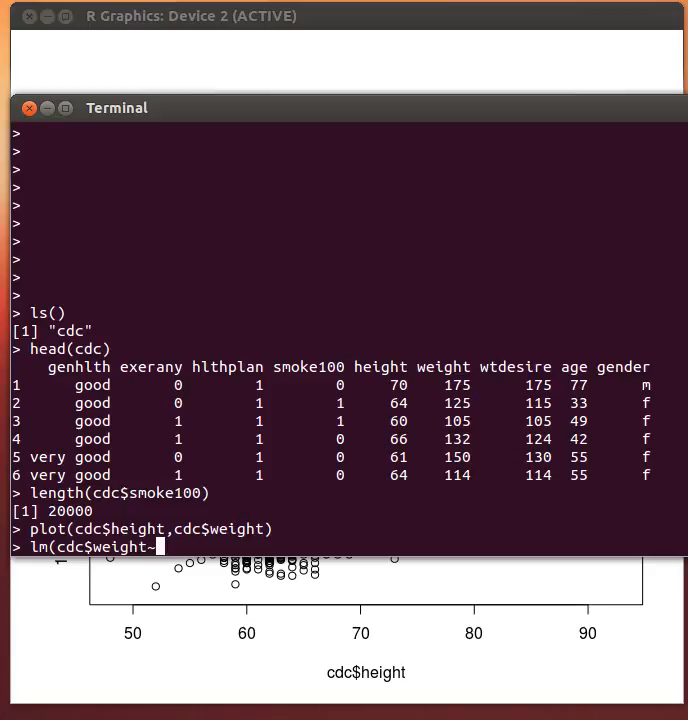
text(~cdc)
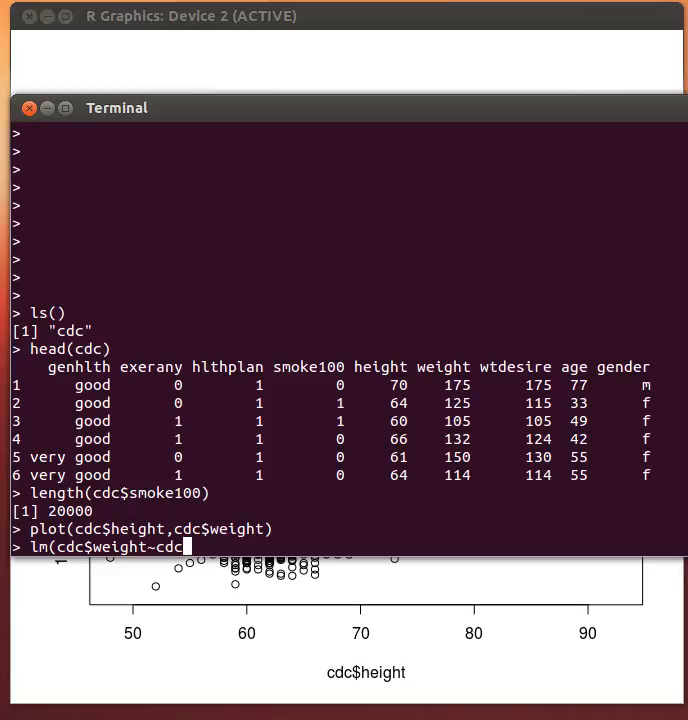
text($)
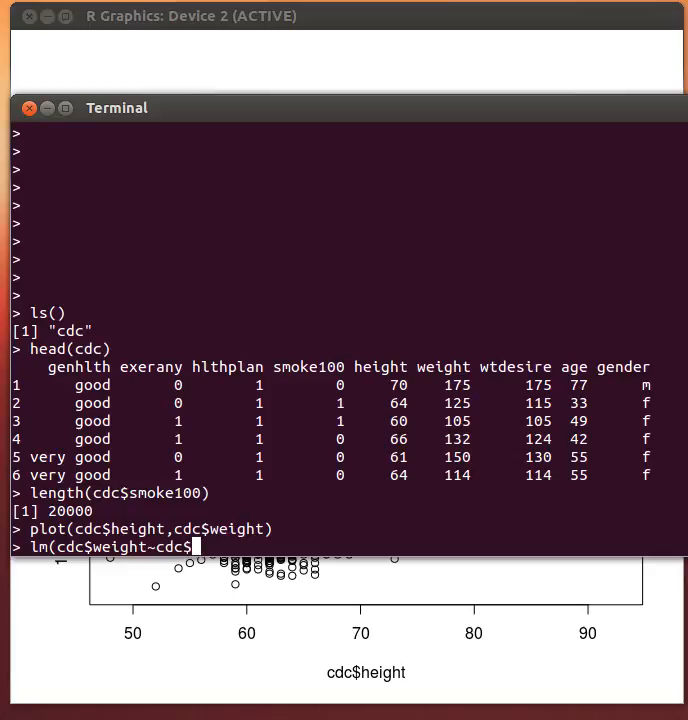
text(heg)
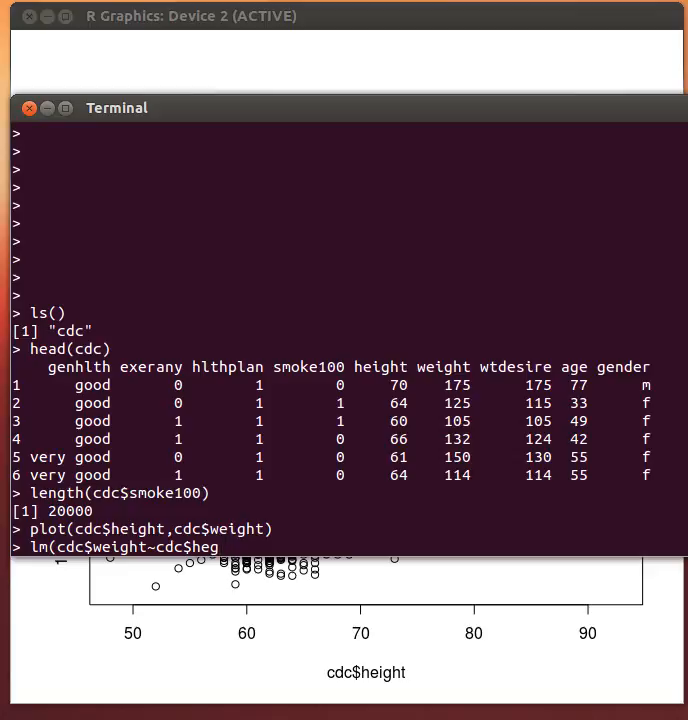
text(ght))
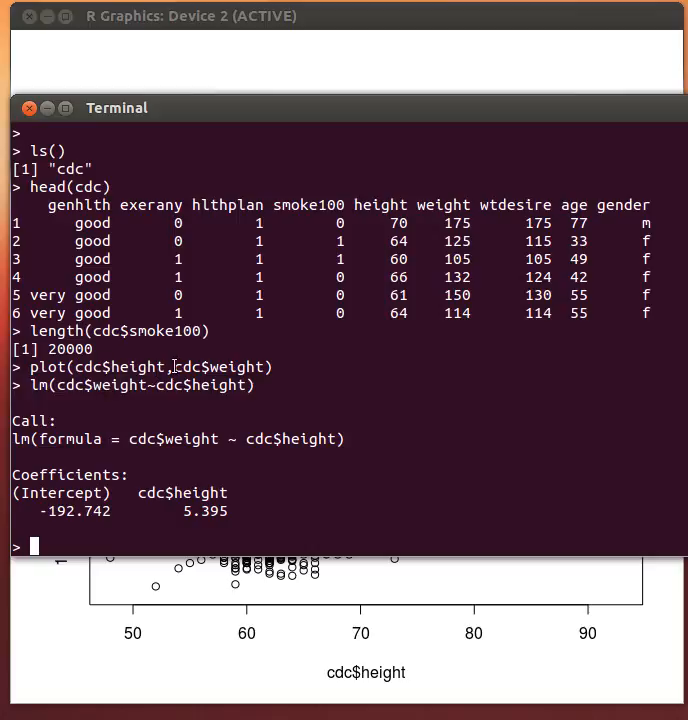
double_click(220, 367)
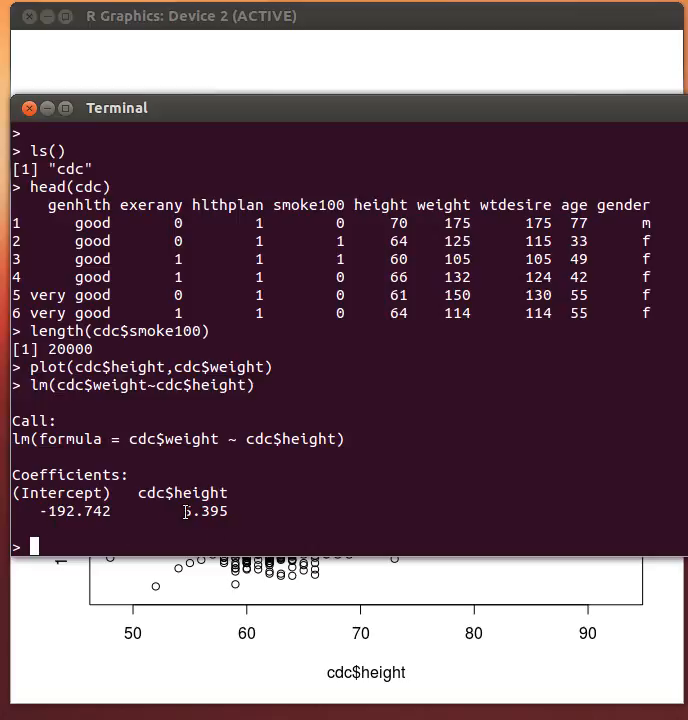
double_click(205, 511)
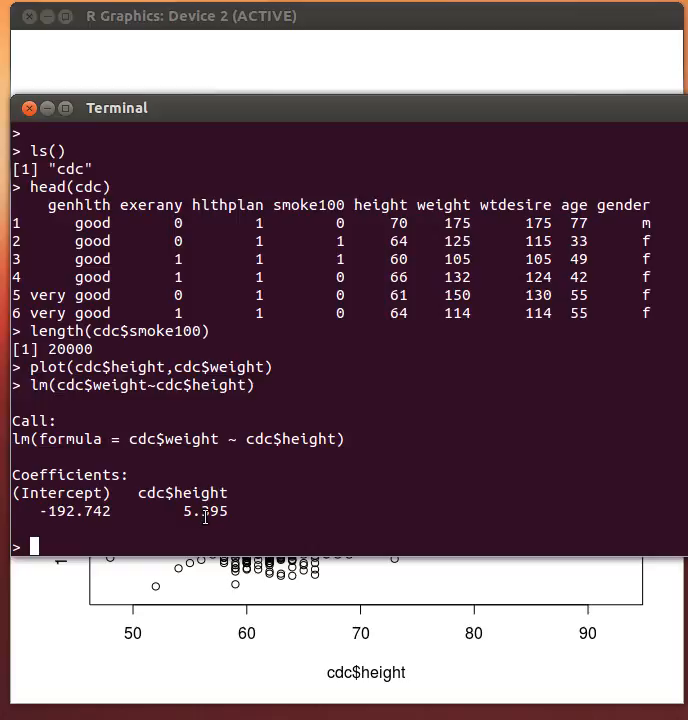
text(abline)
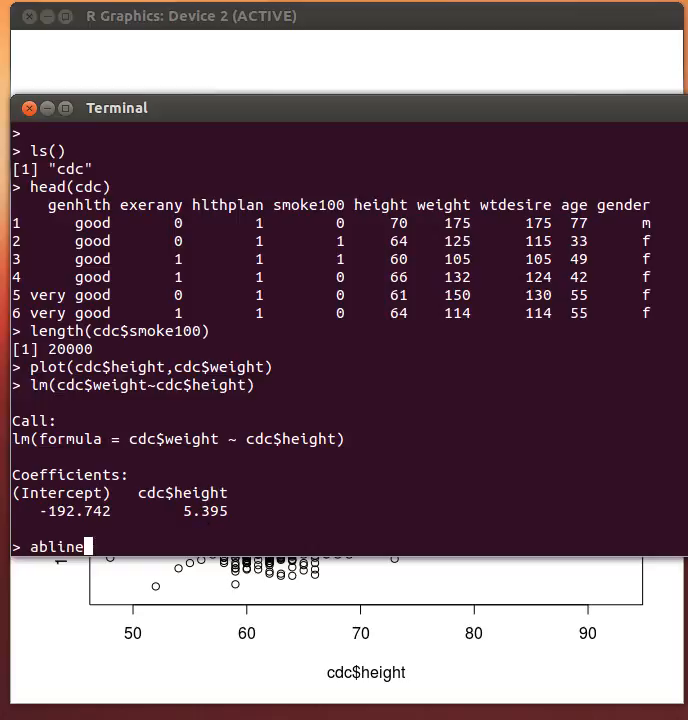
Step: Run abline(lm(cdc$weight~cdc$height)) to draw the regression line on the scatter plot
text(()
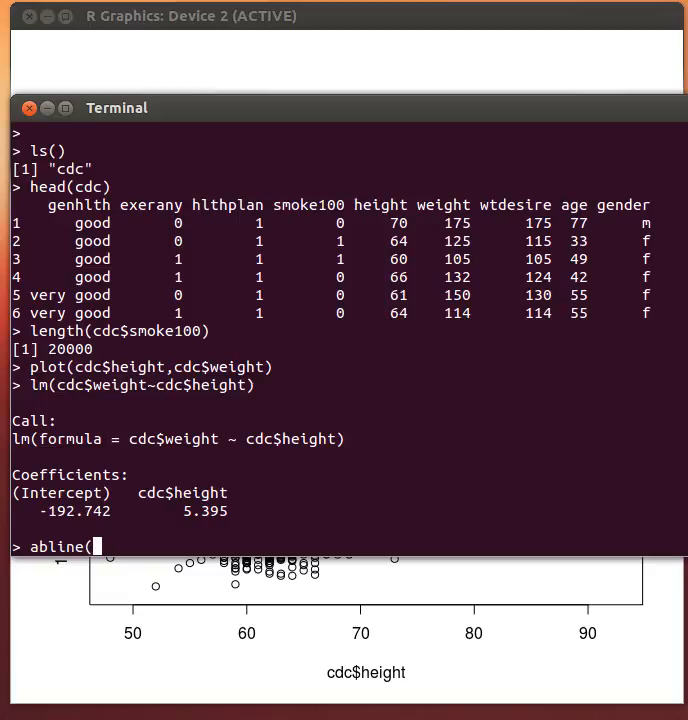
text(lm(cdc$weight~cdc$height))
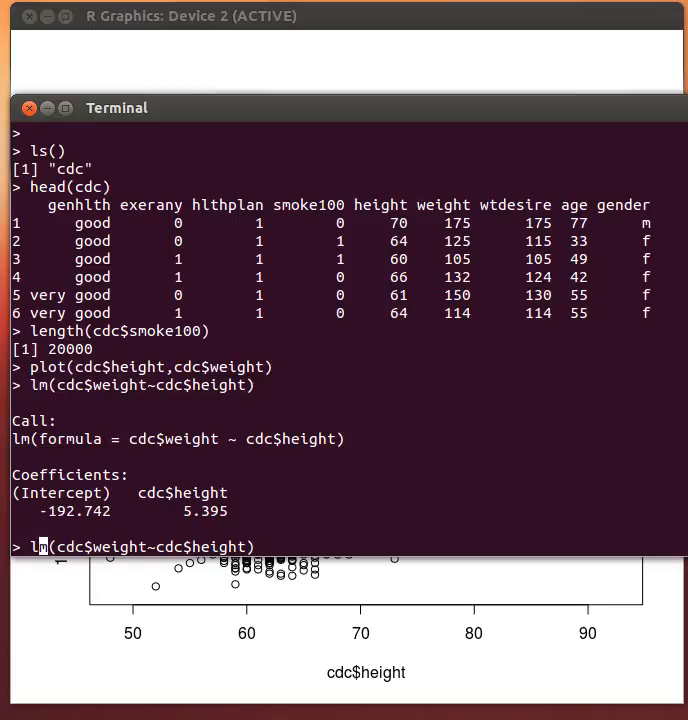
text(abline()
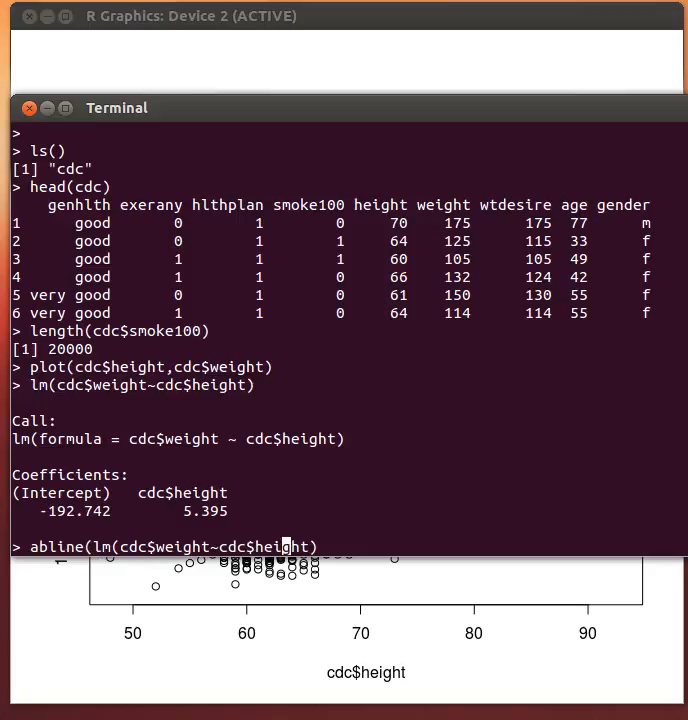
text())
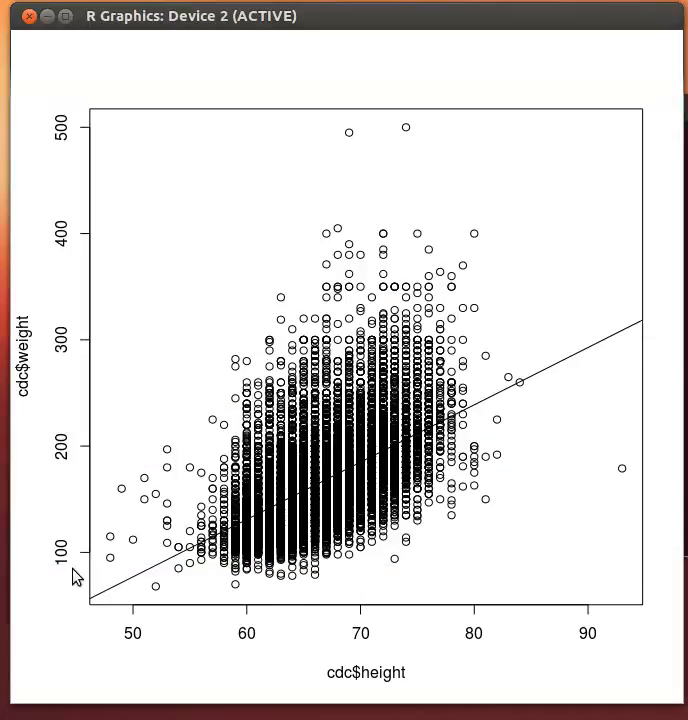
mouse_move(379, 489)
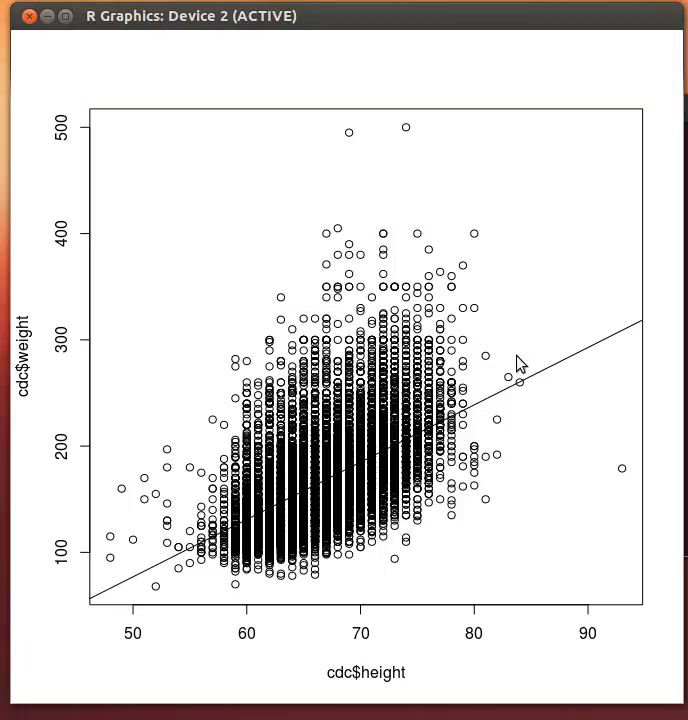
mouse_move(128, 585)
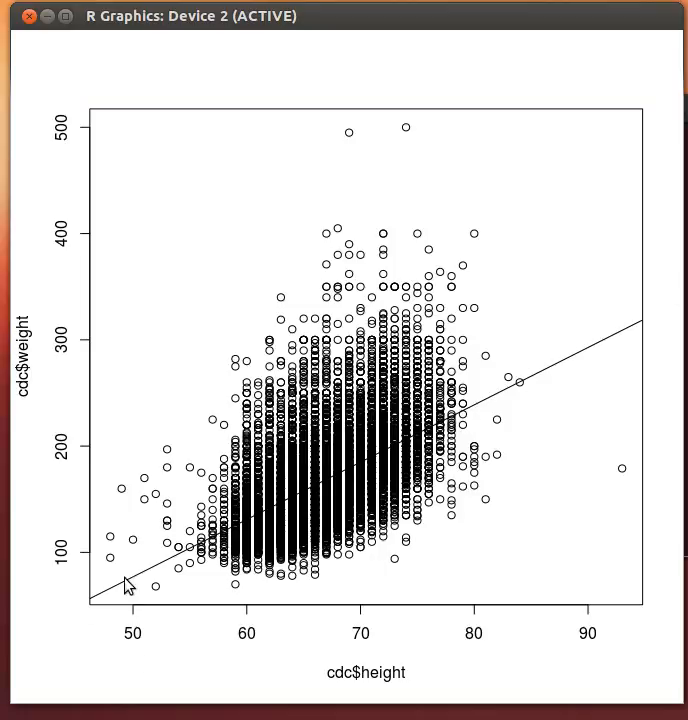
mouse_move(275, 498)
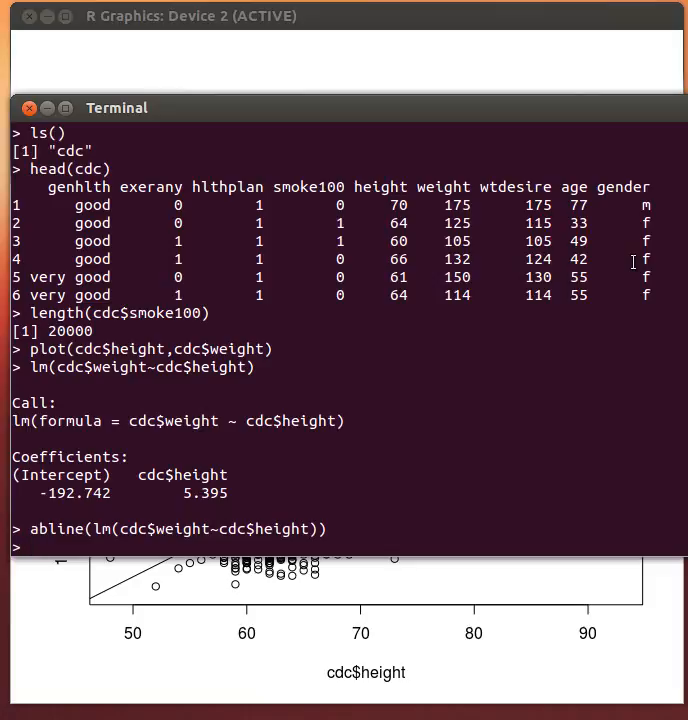
Step: Back in the terminal, re-enter lm(cdc$weight~cdc$height) at a new prompt
text(lm(cdc$weight~cdc$height))
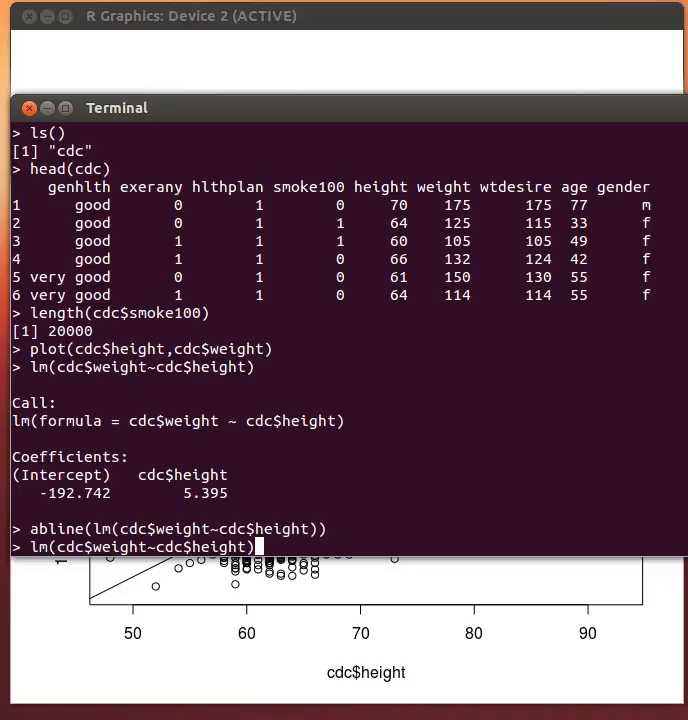